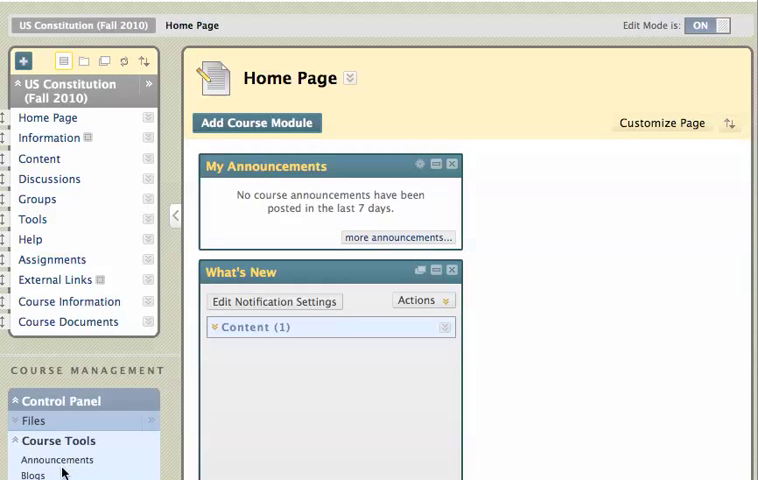
mouse_move(246, 366)
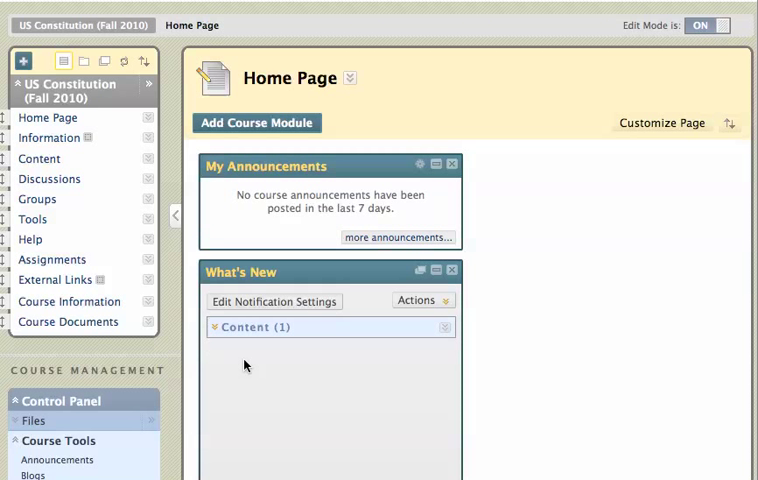
mouse_move(140, 190)
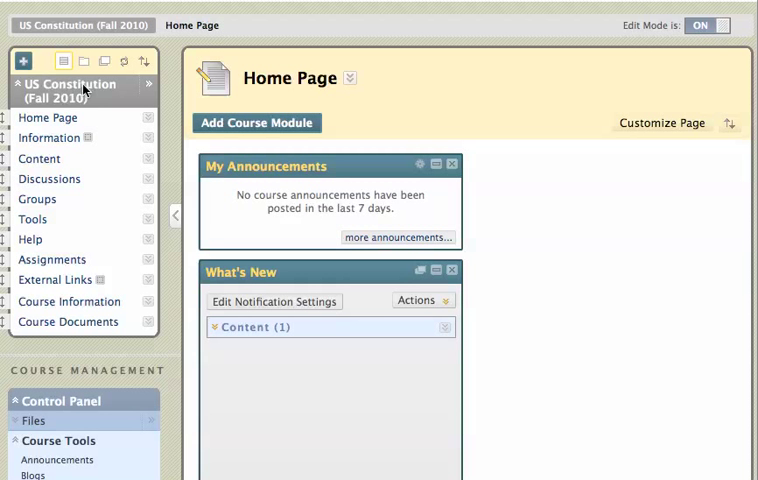
mouse_move(68, 112)
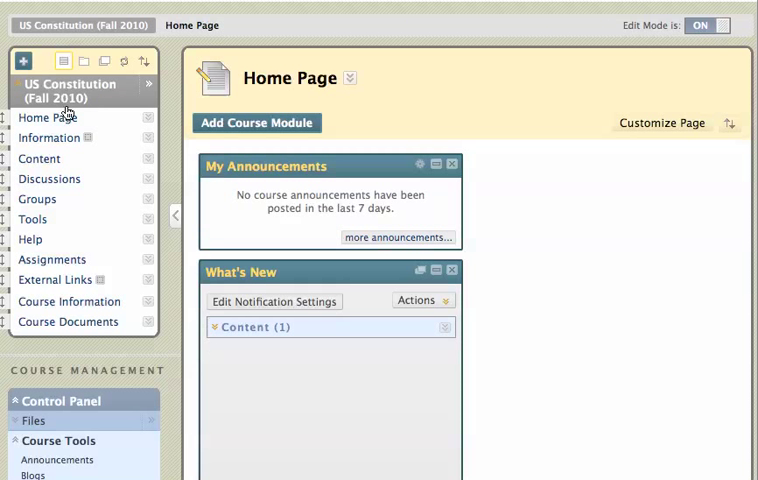
mouse_move(64, 90)
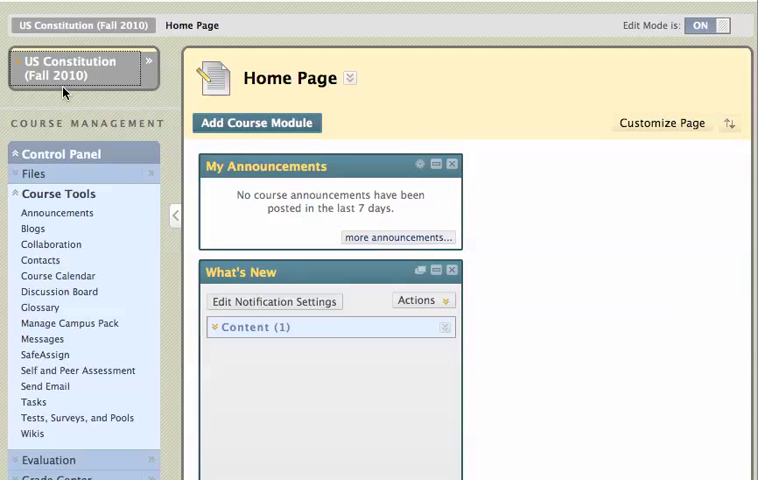
- Collapse the US Constitution Course Menu and expand Course Tools so SafeAssign is listed
left_click(36, 172)
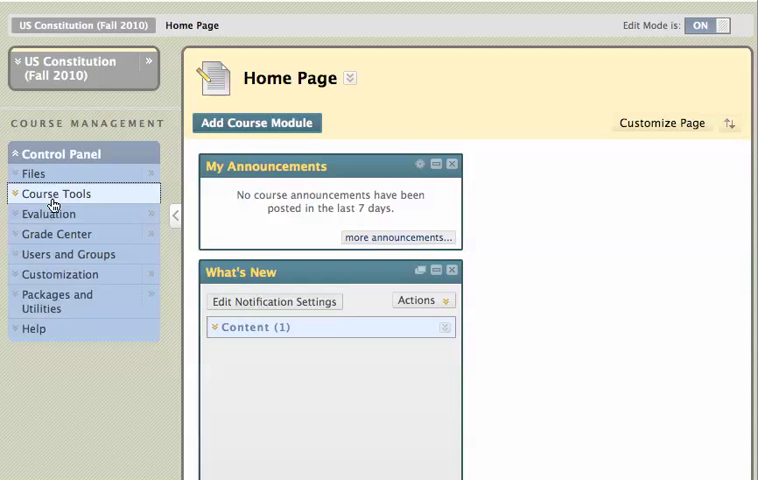
left_click(56, 192)
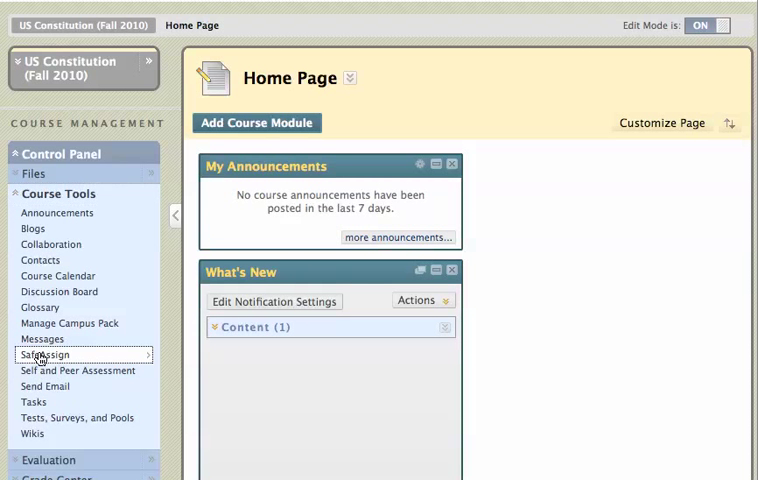
- Go to SafeAssign under Course Tools, reaching the SafeAssignments and DirectSubmit page
left_click(44, 354)
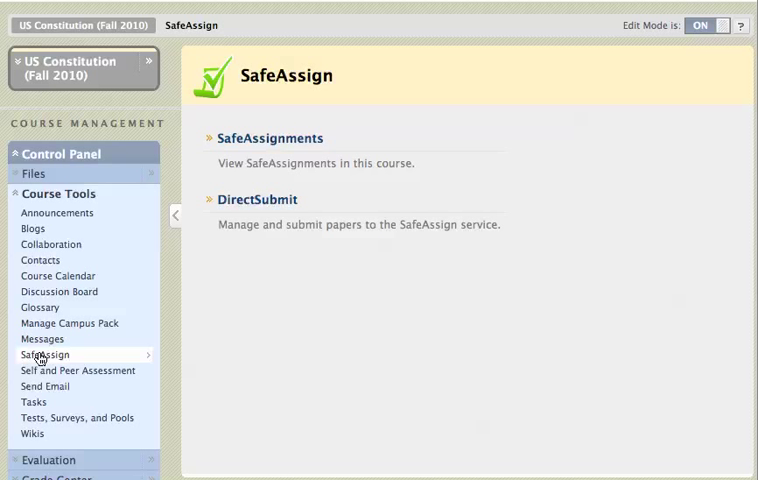
mouse_move(248, 320)
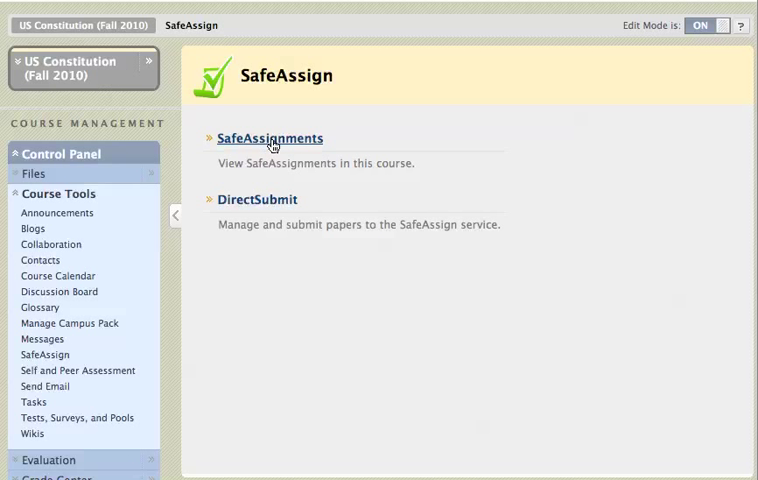
mouse_move(272, 204)
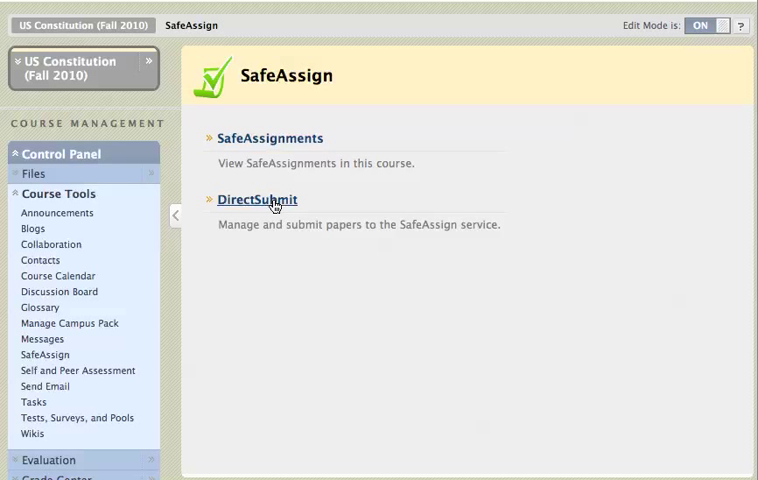
mouse_move(270, 138)
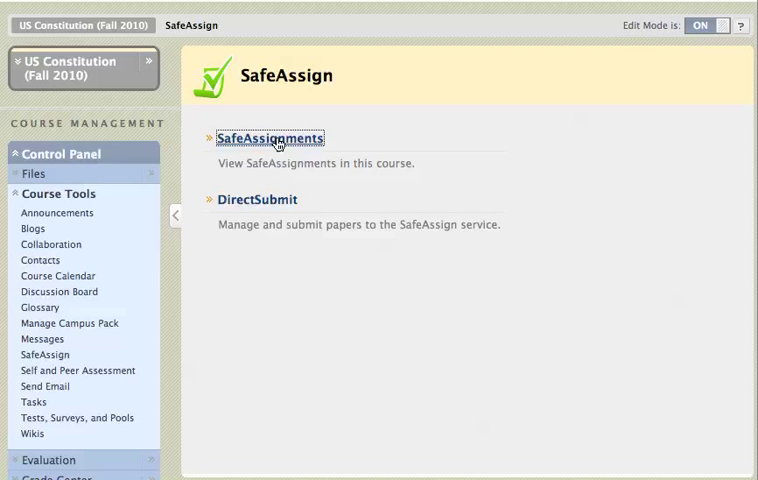
- Show the SafeAssignments list and the options menu for 'SafeAssignment example'
left_click(268, 138)
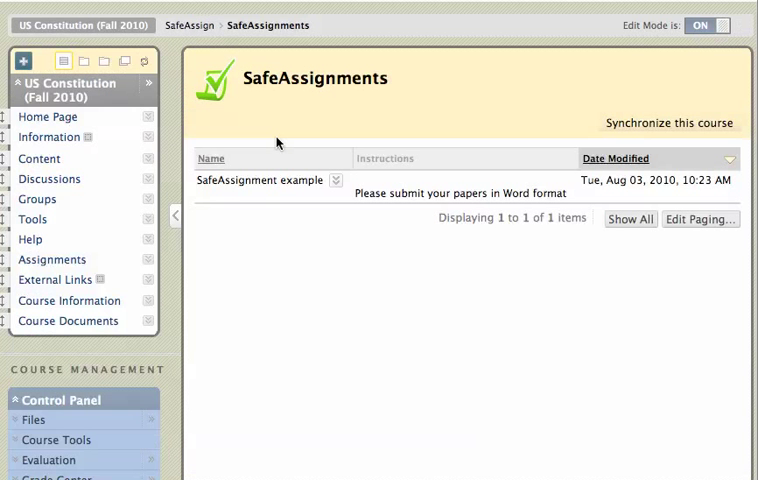
left_click(58, 440)
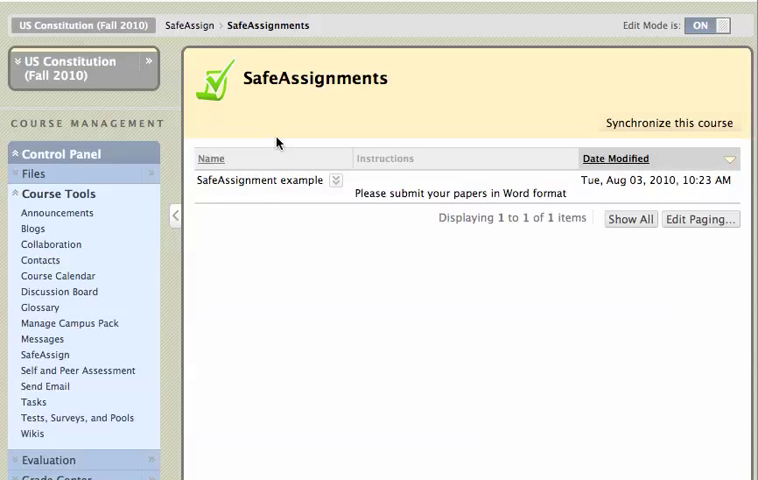
mouse_move(290, 176)
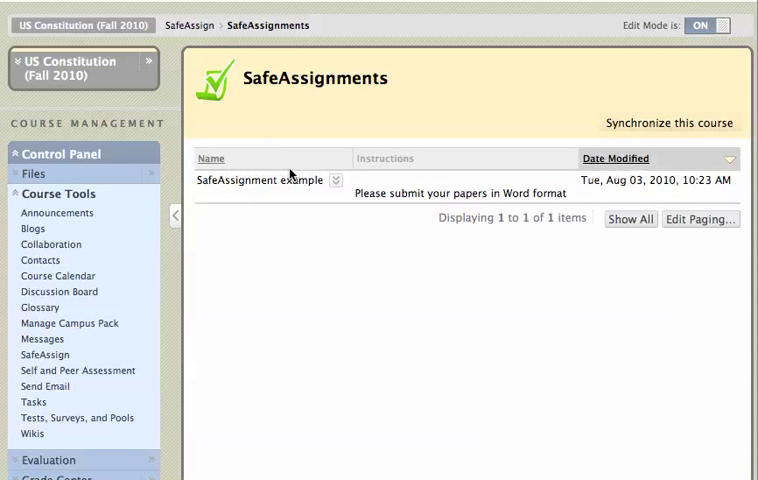
mouse_move(336, 190)
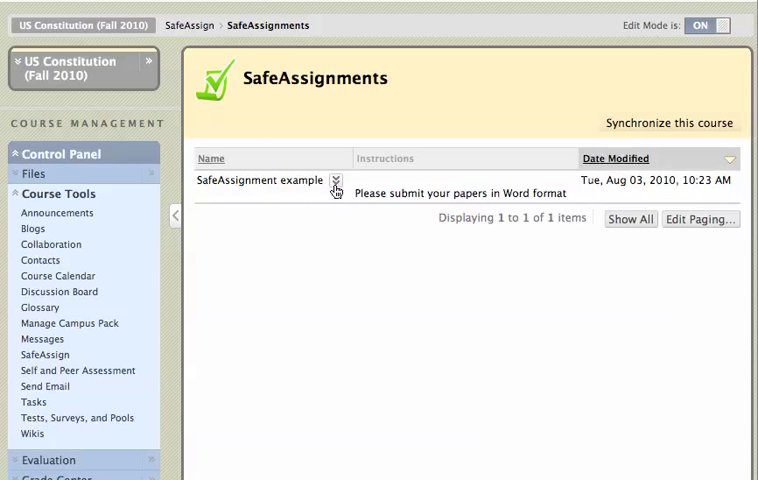
mouse_move(336, 184)
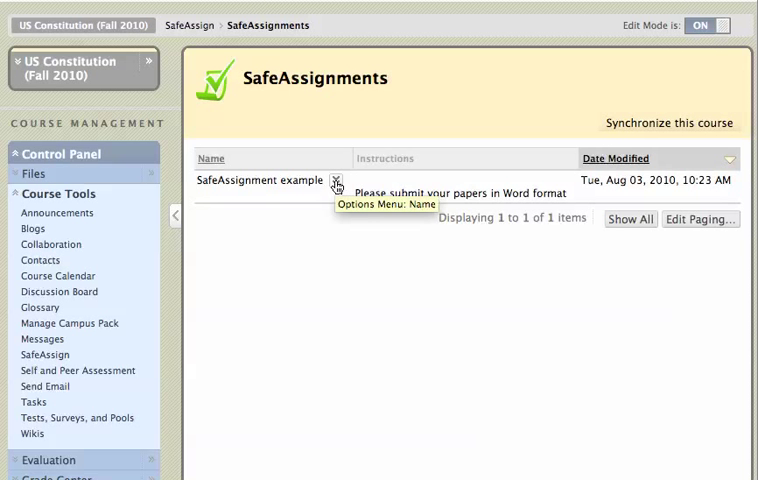
left_click(336, 180)
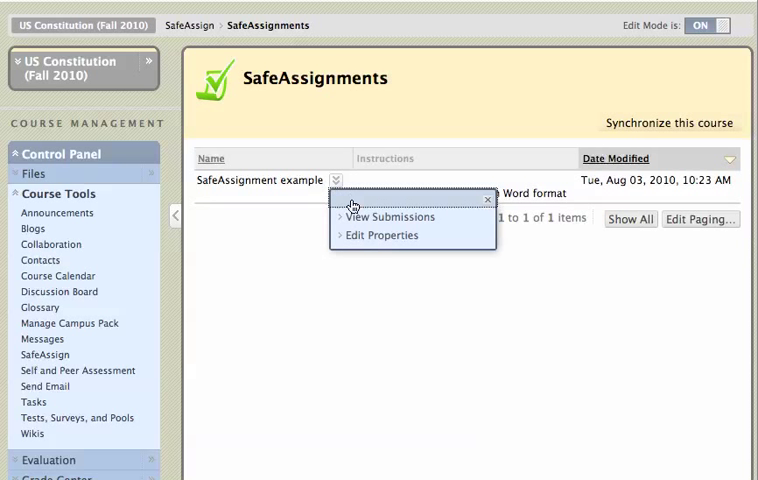
mouse_move(390, 216)
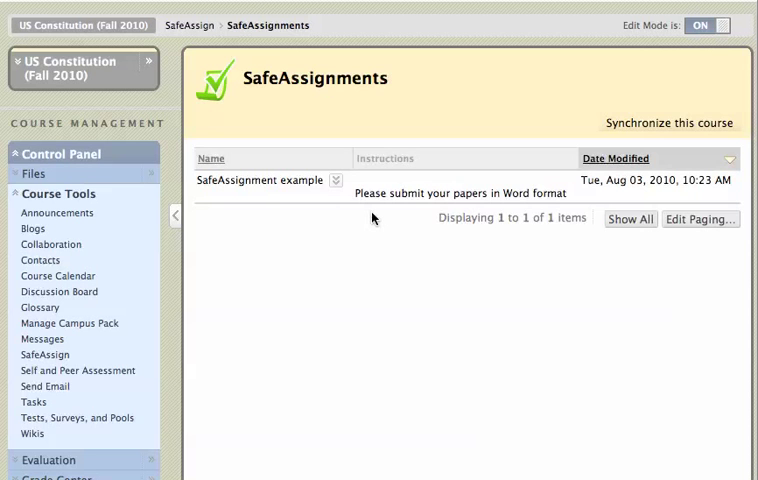
- Choose View Submissions for 'SafeAssignment example', listing one attempt with 100% matching
left_click(264, 180)
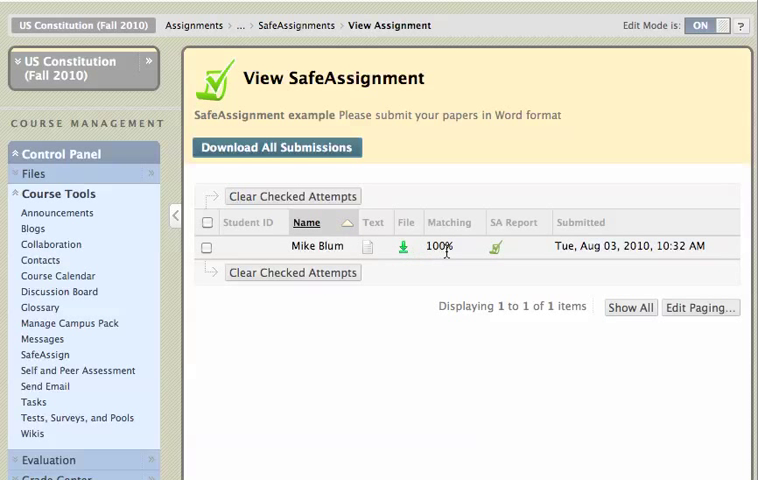
mouse_move(496, 248)
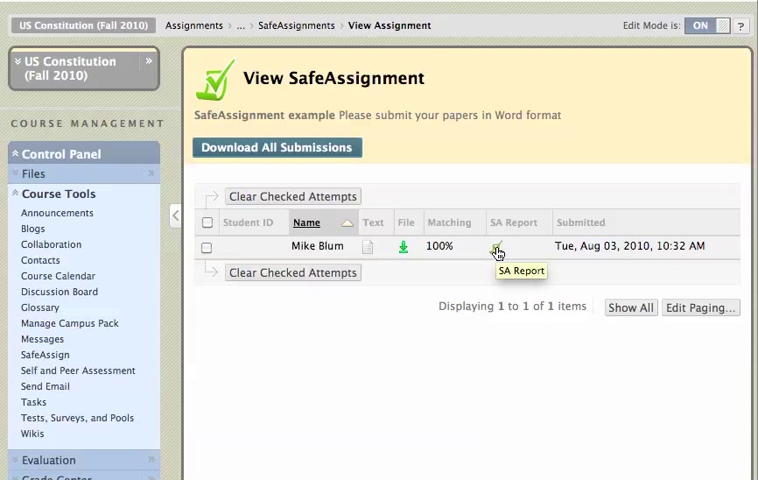
mouse_move(364, 250)
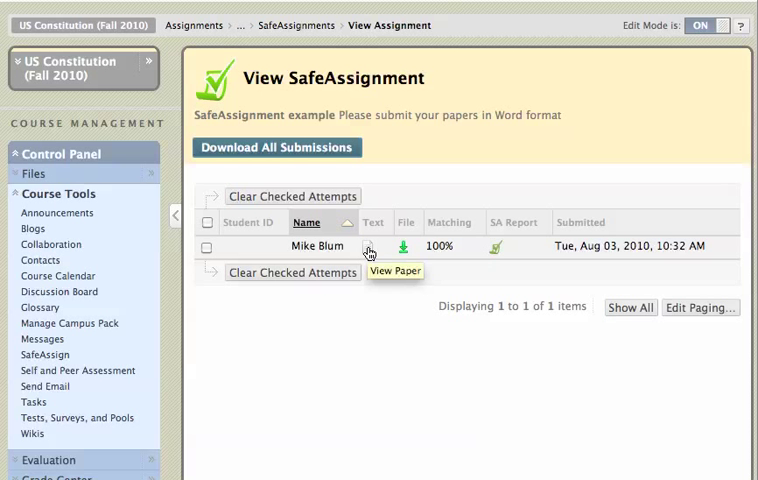
mouse_move(408, 252)
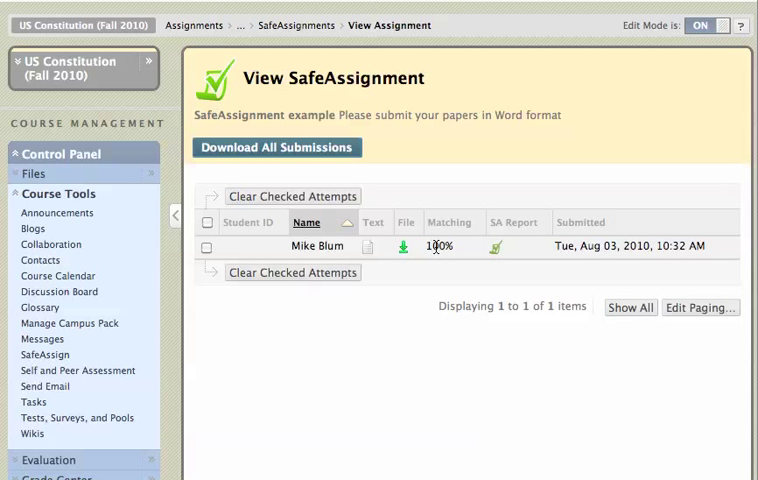
mouse_move(500, 250)
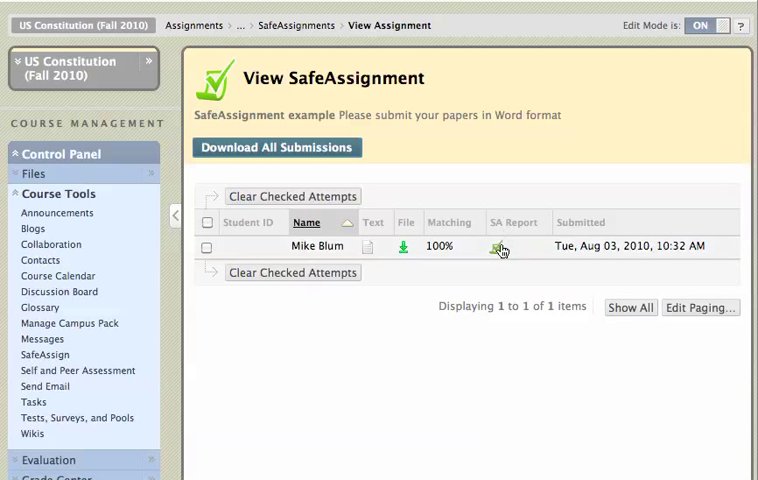
mouse_move(492, 250)
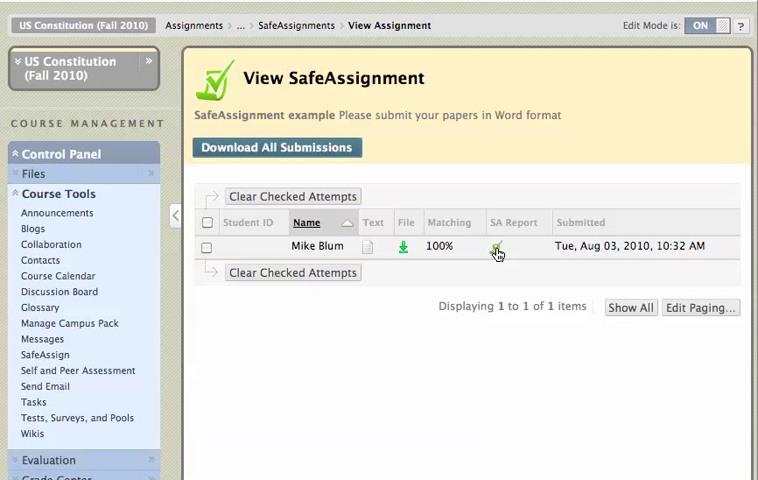
left_click(498, 246)
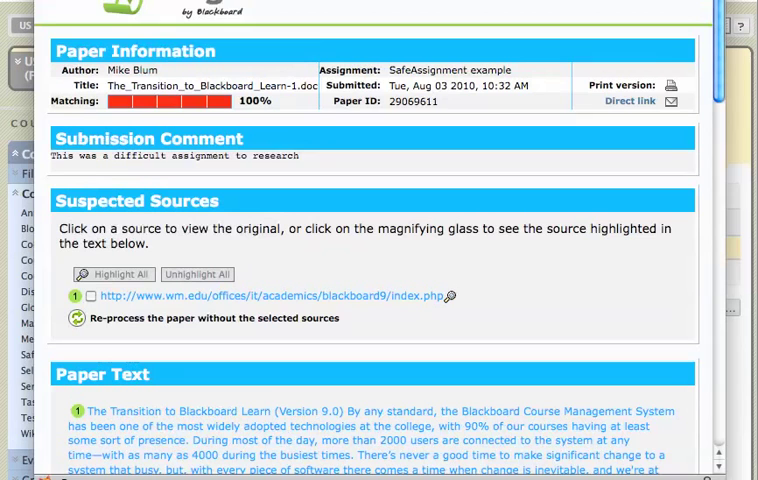
scroll("down", 3)
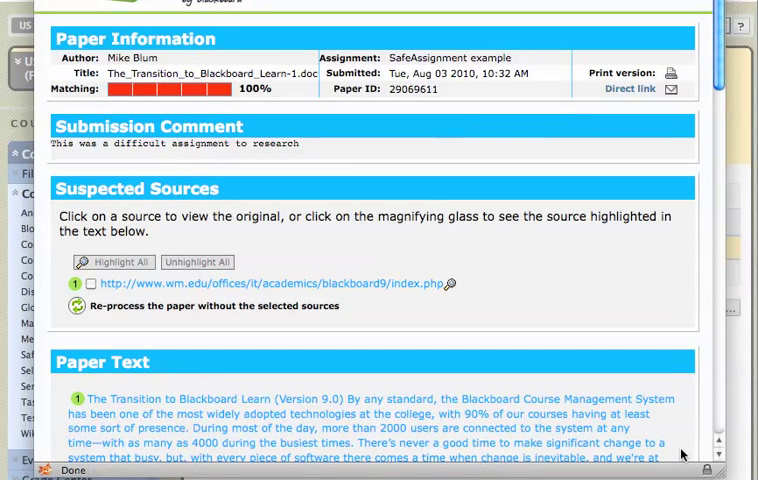
mouse_move(352, 168)
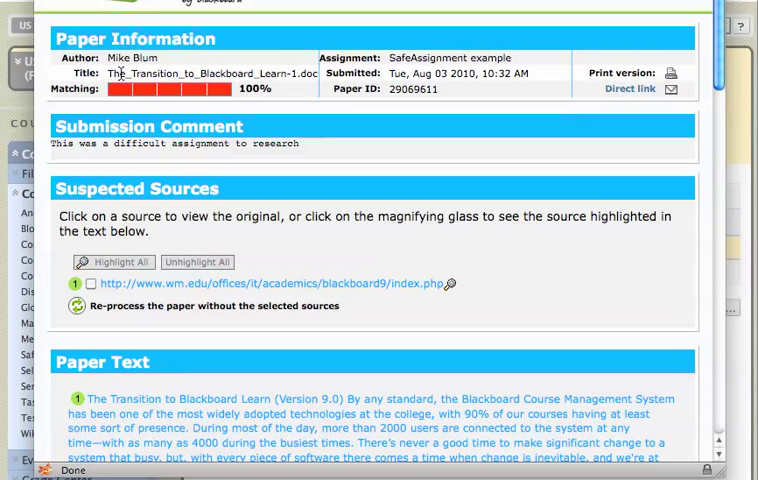
mouse_move(190, 88)
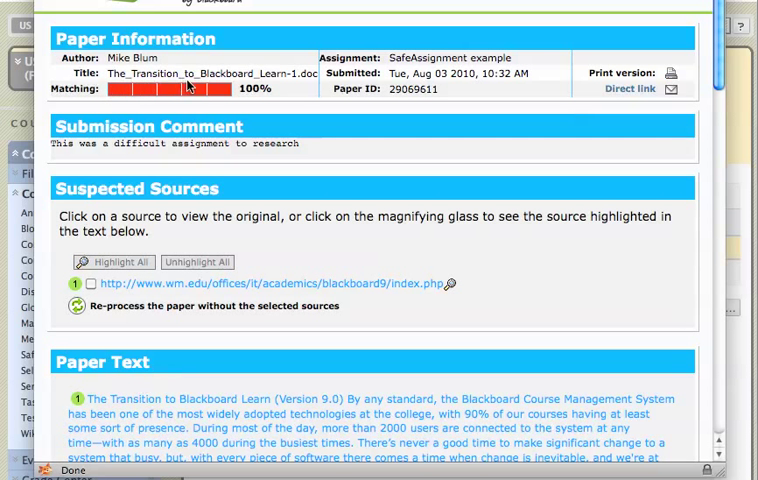
mouse_move(418, 58)
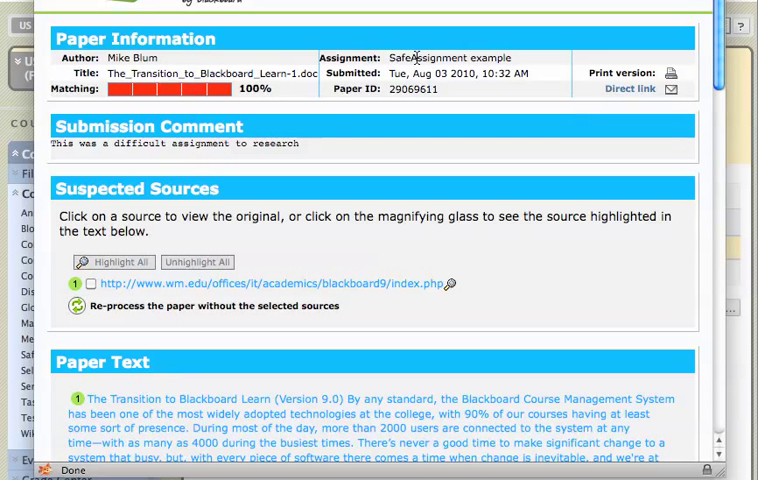
mouse_move(364, 120)
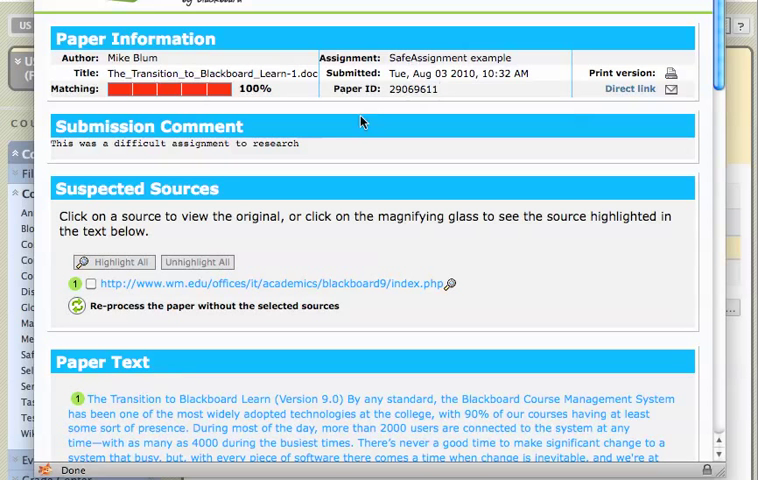
mouse_move(118, 144)
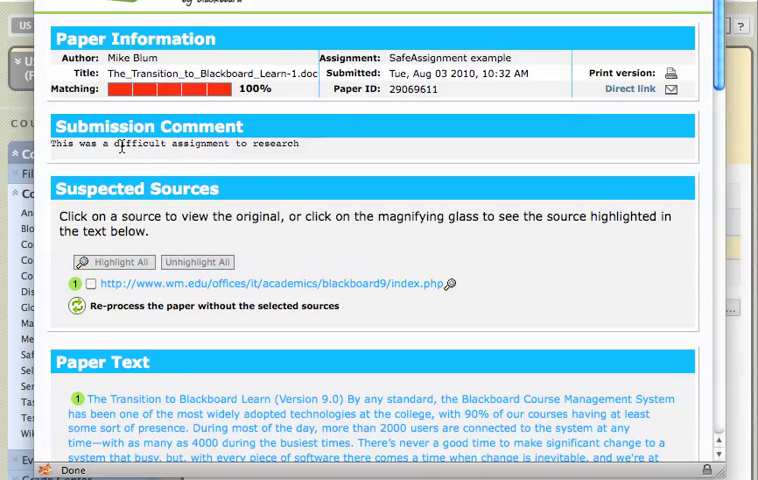
mouse_move(156, 192)
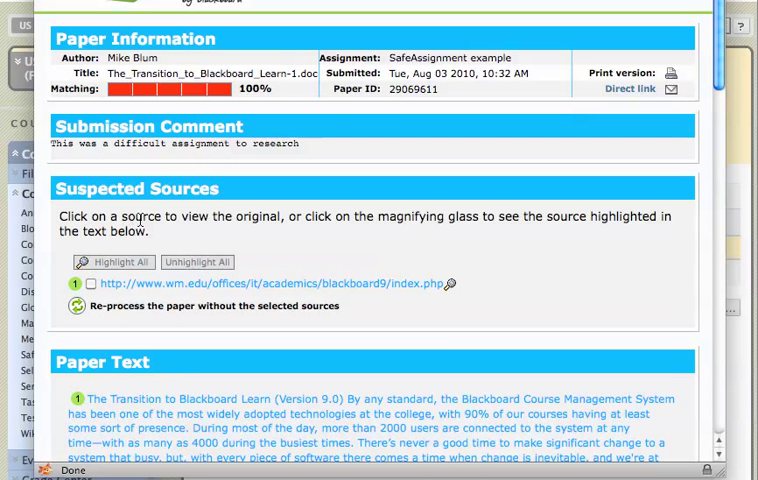
mouse_move(250, 230)
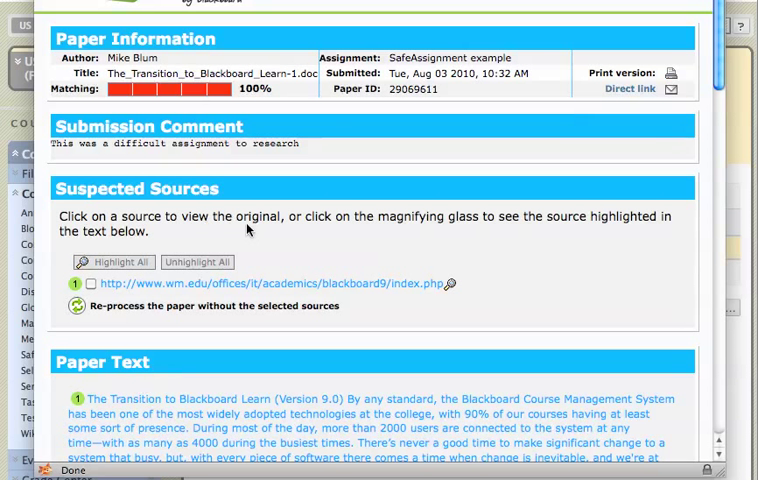
mouse_move(328, 250)
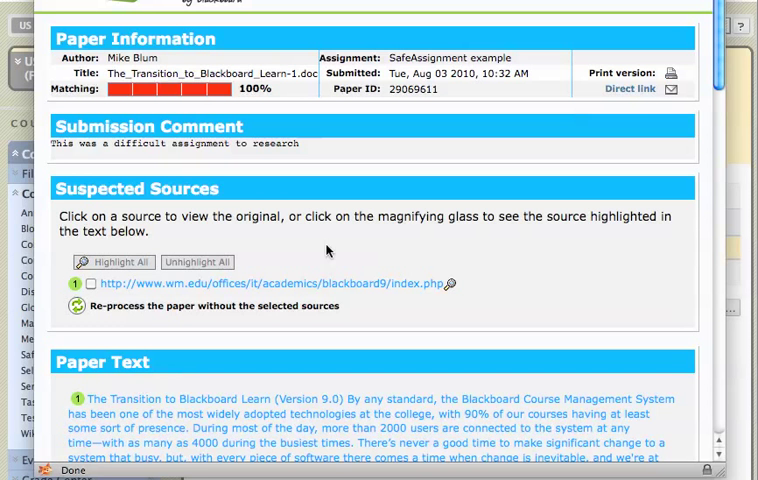
mouse_move(312, 264)
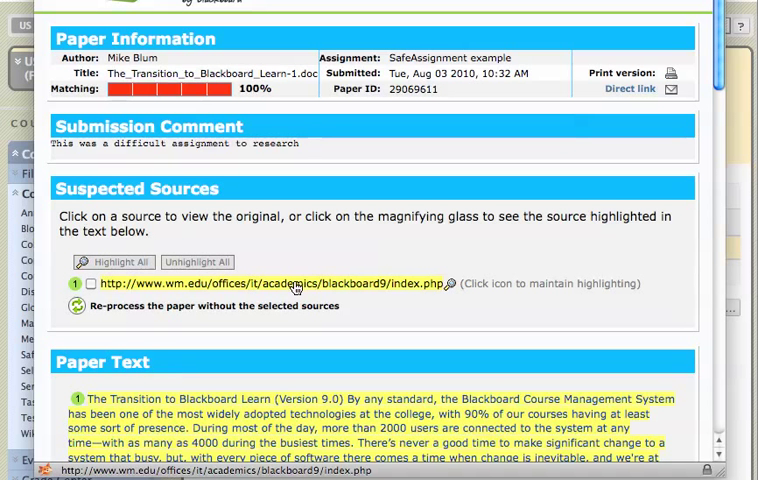
- Highlight the paper text matching the single suspected source URL and keep it highlighted
left_click(90, 284)
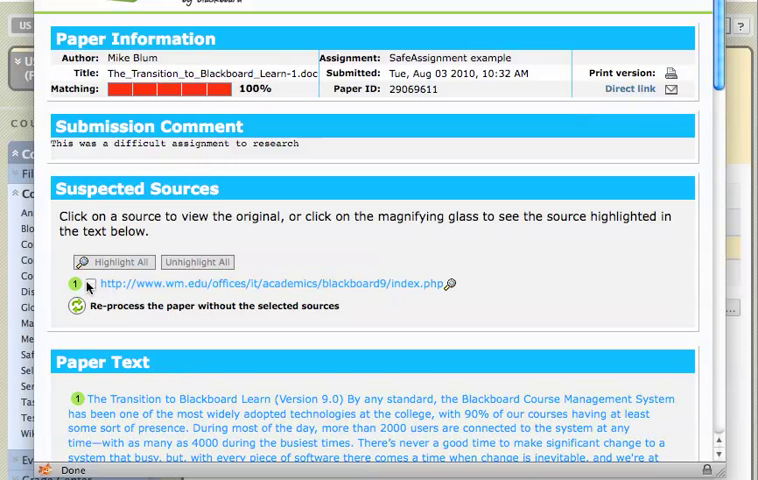
left_click(92, 284)
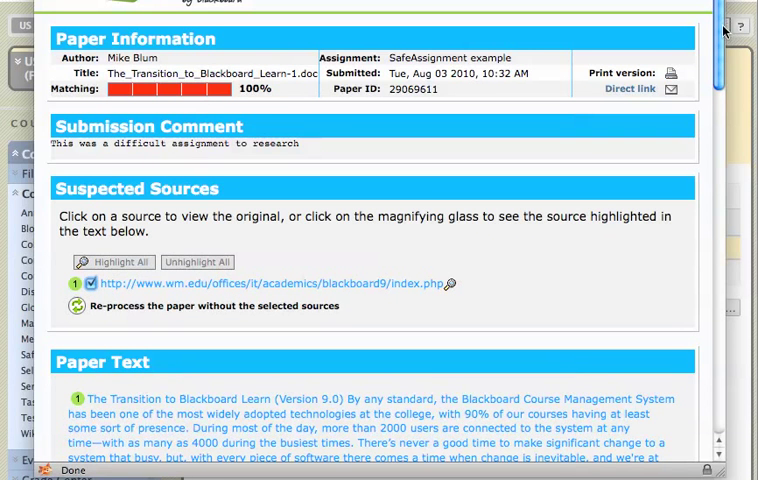
left_click(92, 284)
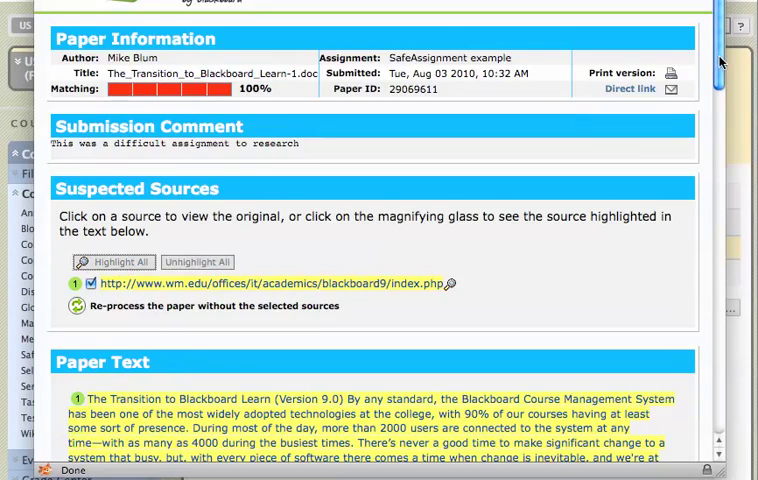
scroll("down", 3)
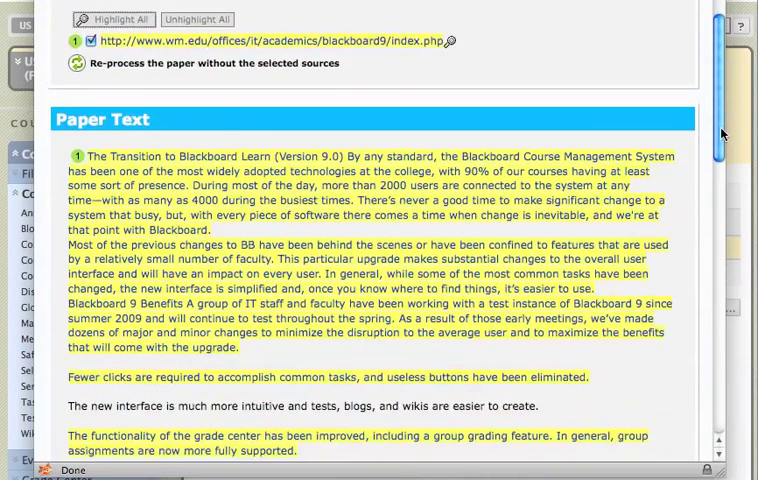
scroll("down", 3)
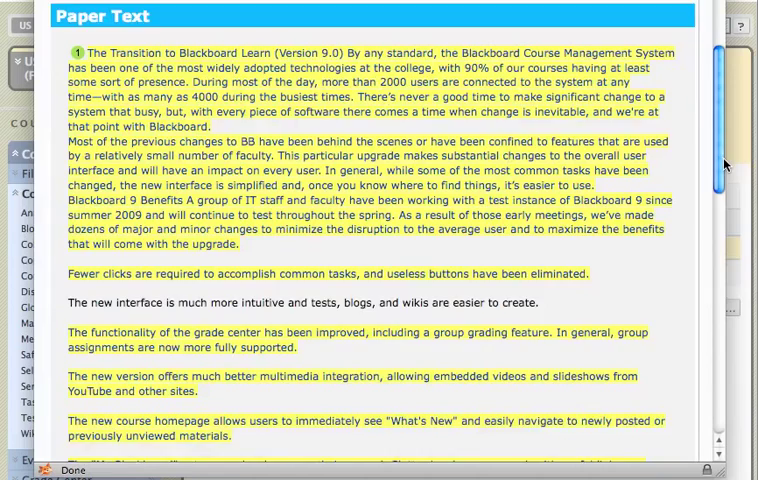
scroll("down", 3)
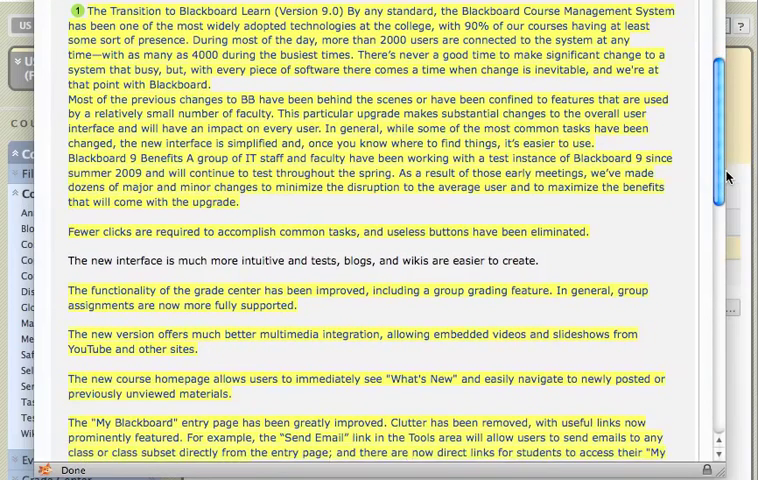
scroll("down", 3)
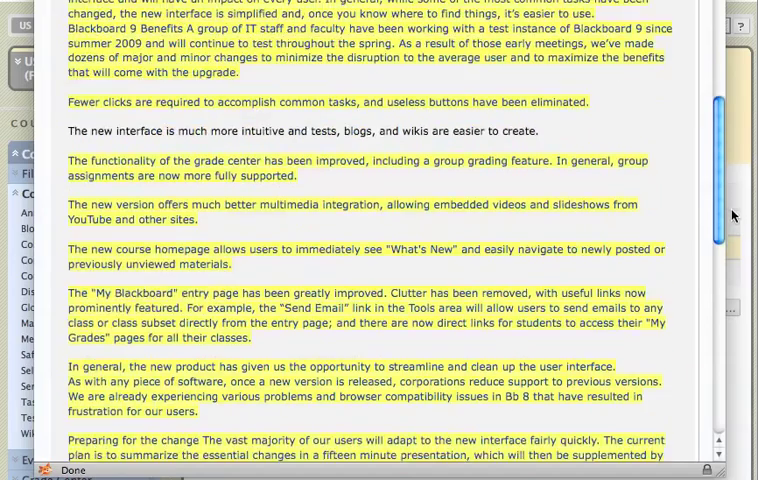
scroll("down", 3)
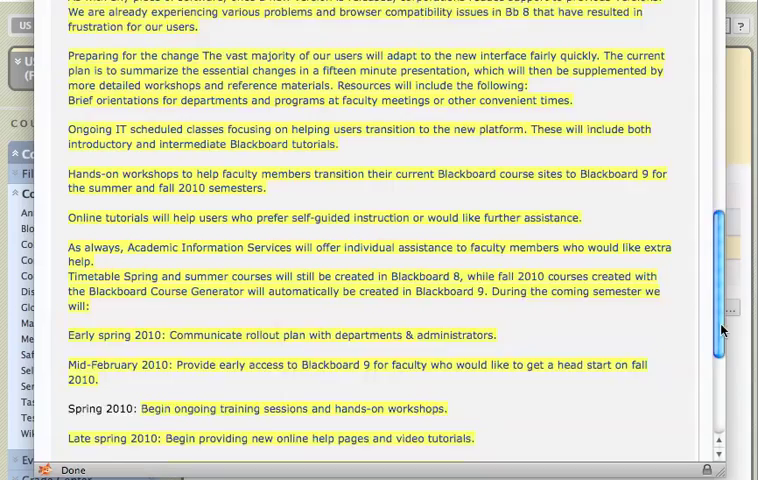
scroll("down", 3)
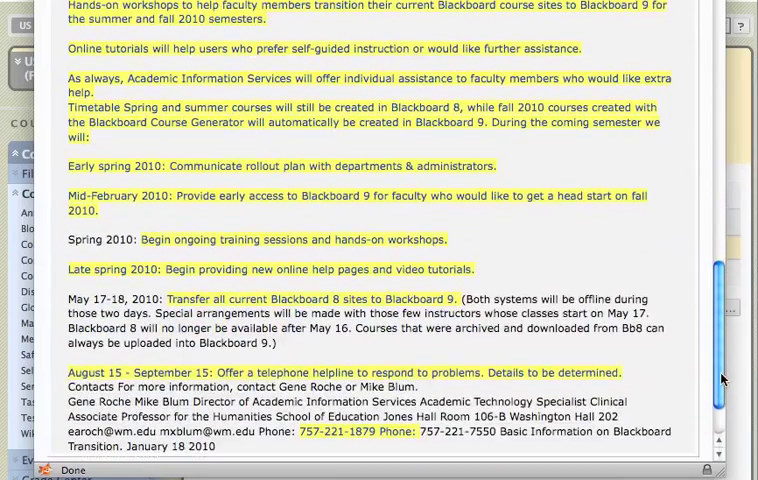
scroll("up", 3)
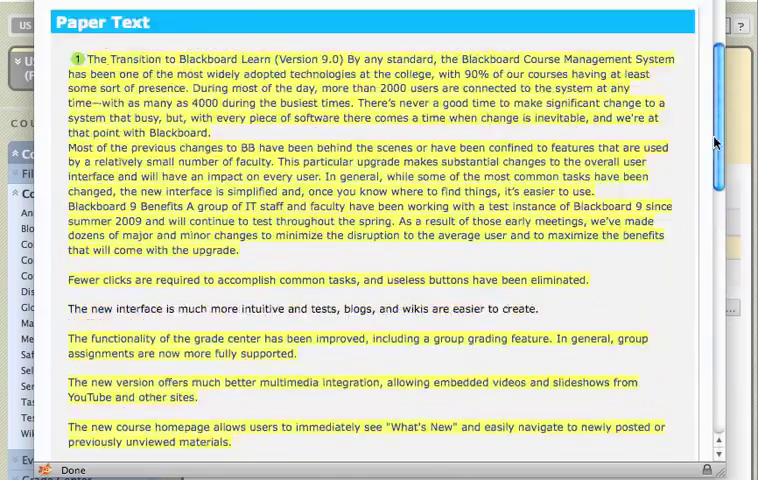
scroll("up", 3)
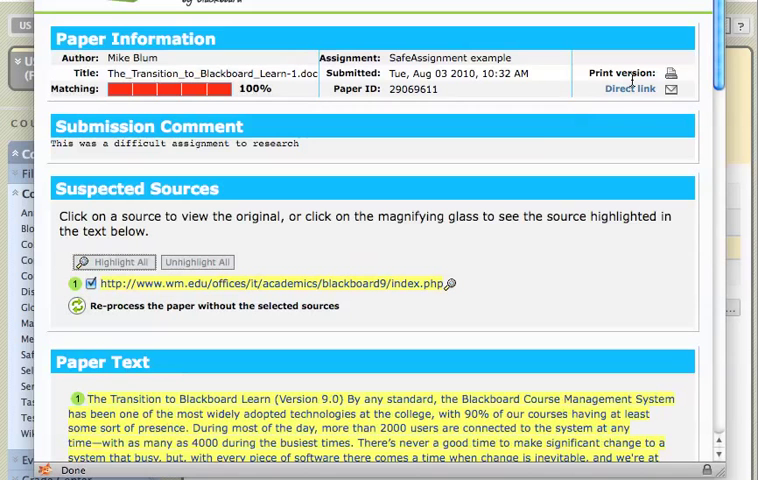
mouse_move(532, 282)
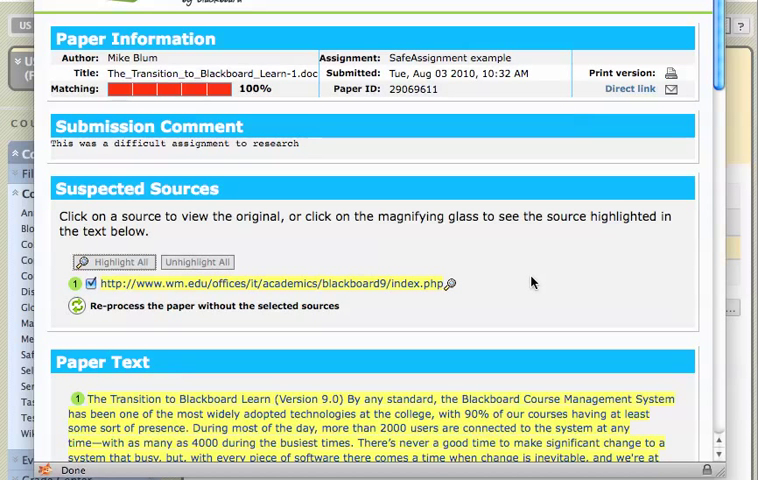